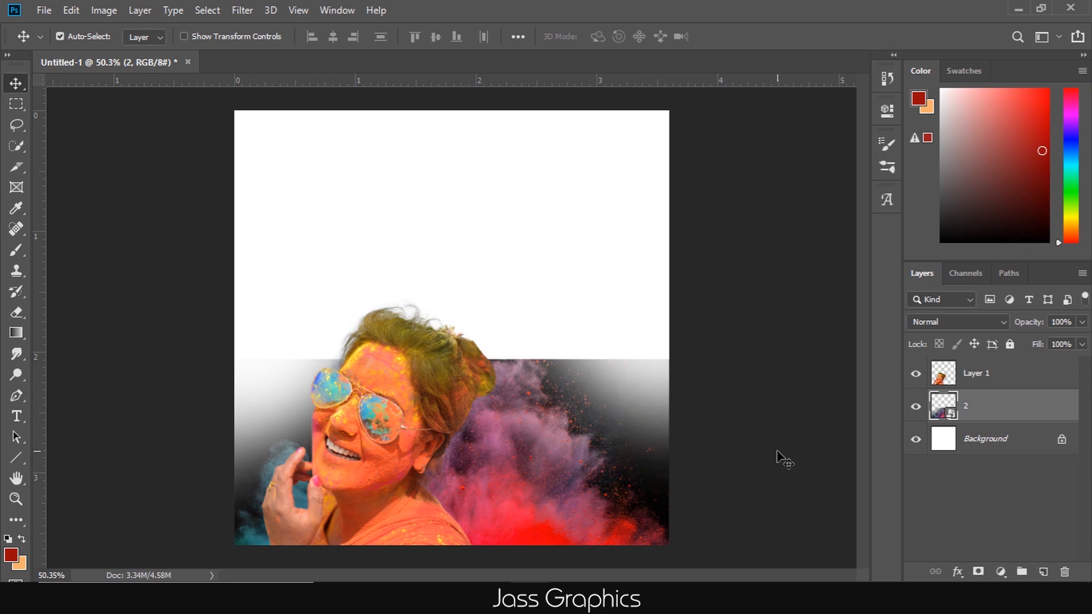
mouse_move(800, 467)
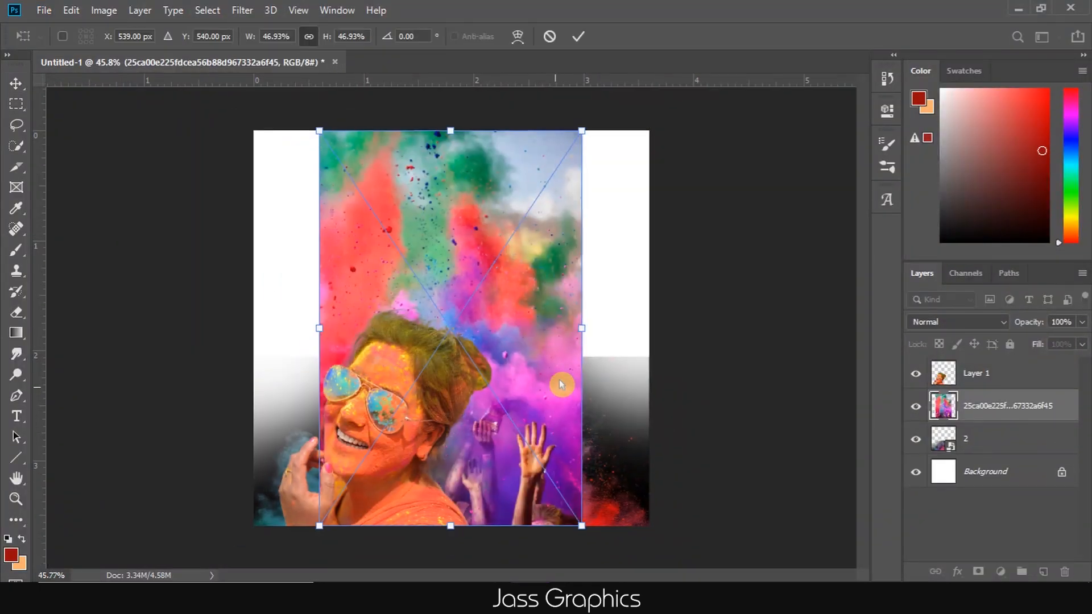
mouse_move(474, 479)
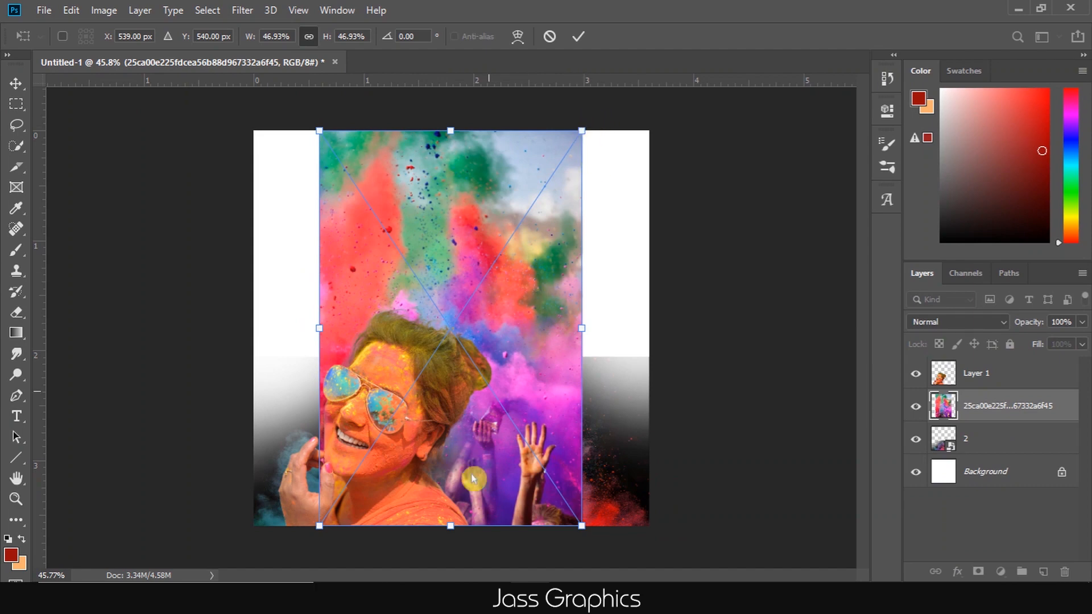
mouse_move(592, 126)
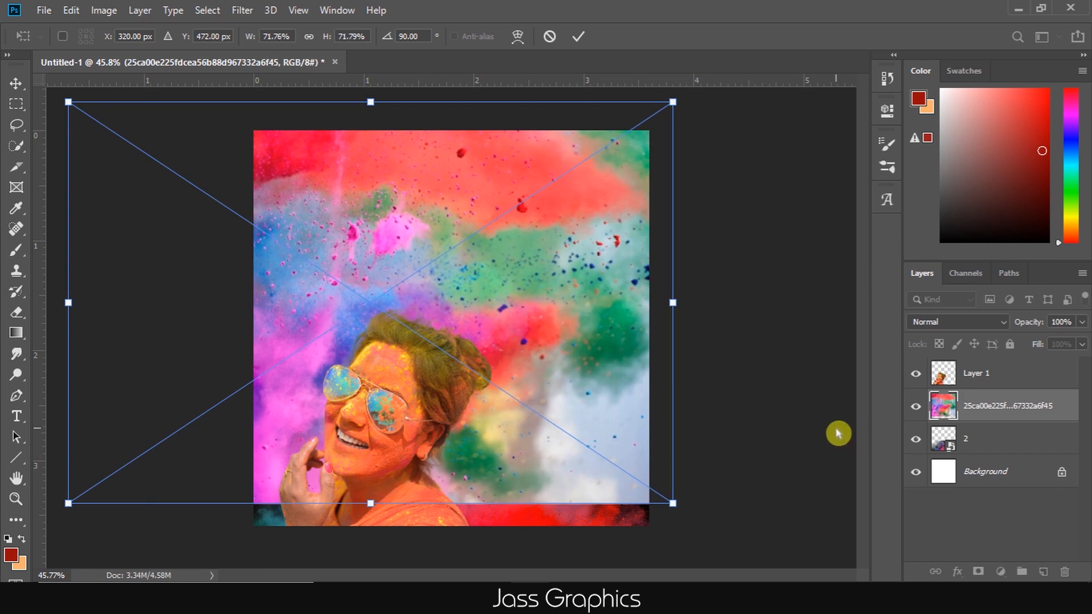
Confirm the powder-burst photo as a rotated, enlarged backdrop behind the portrait
left_click(578, 36)
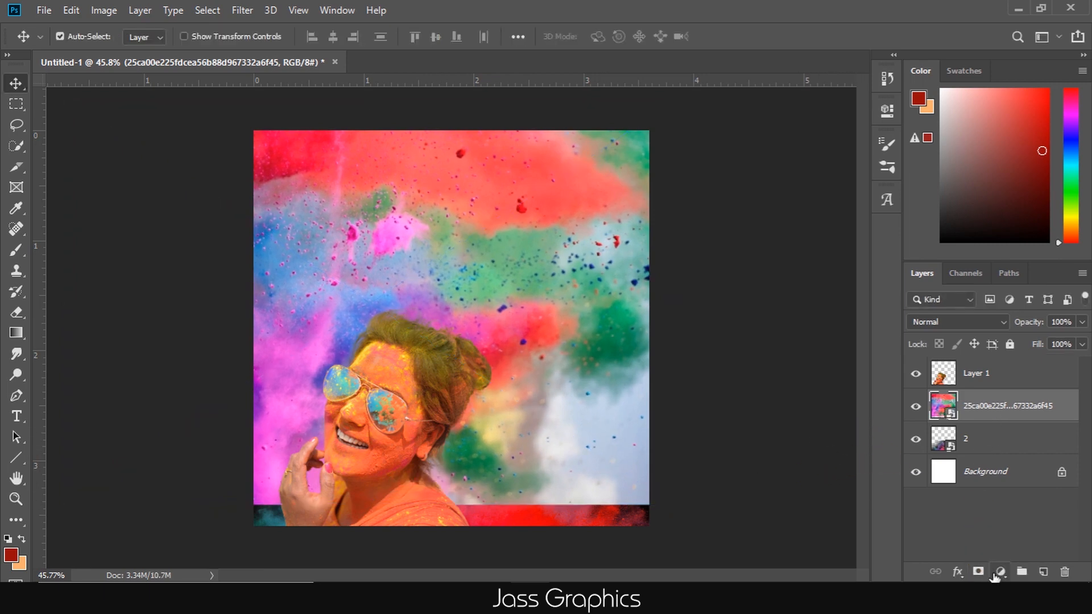
Mask the backdrop and paint black along its bottom so the dark smoke shows through
left_click(999, 572)
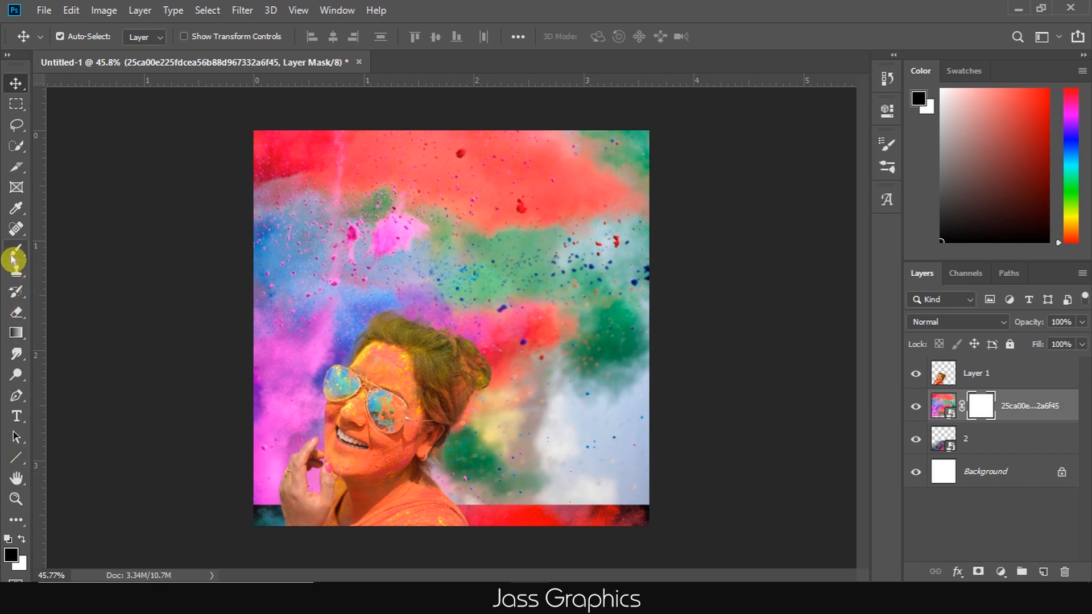
left_click(15, 252)
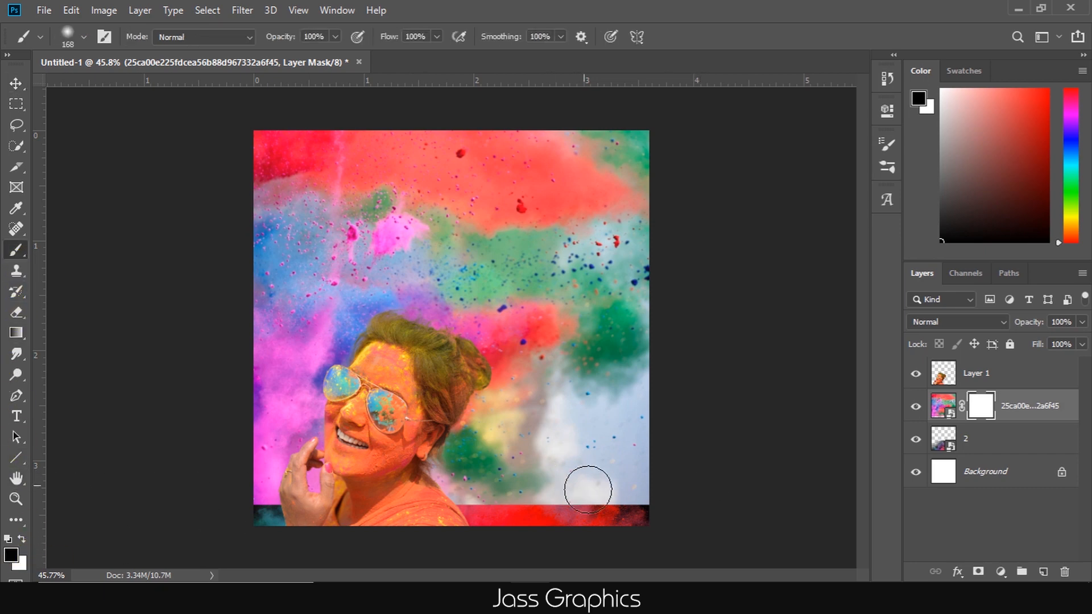
left_click(84, 36)
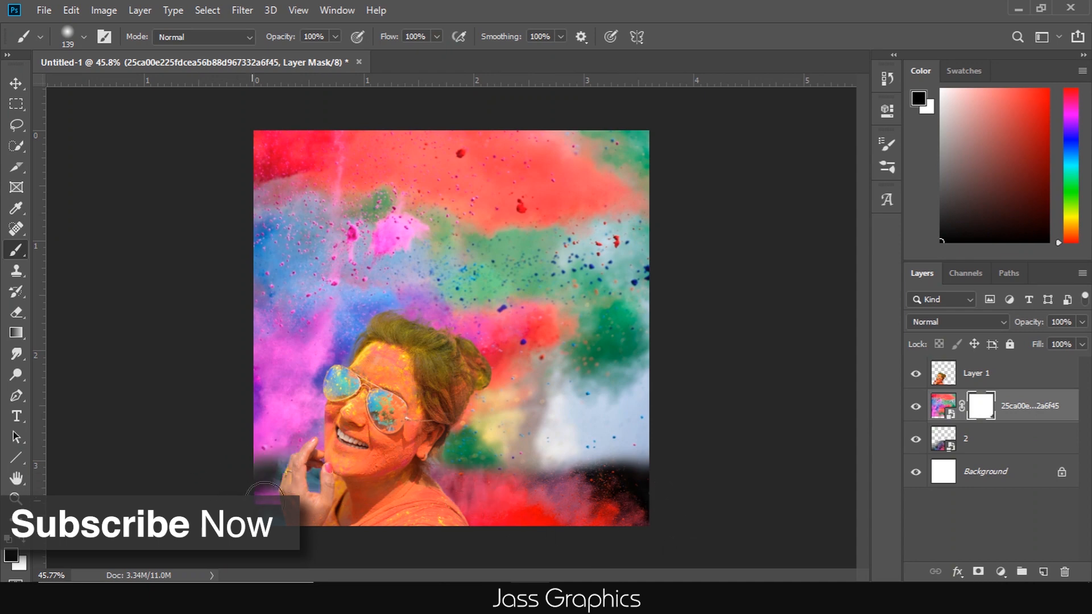
mouse_move(452, 575)
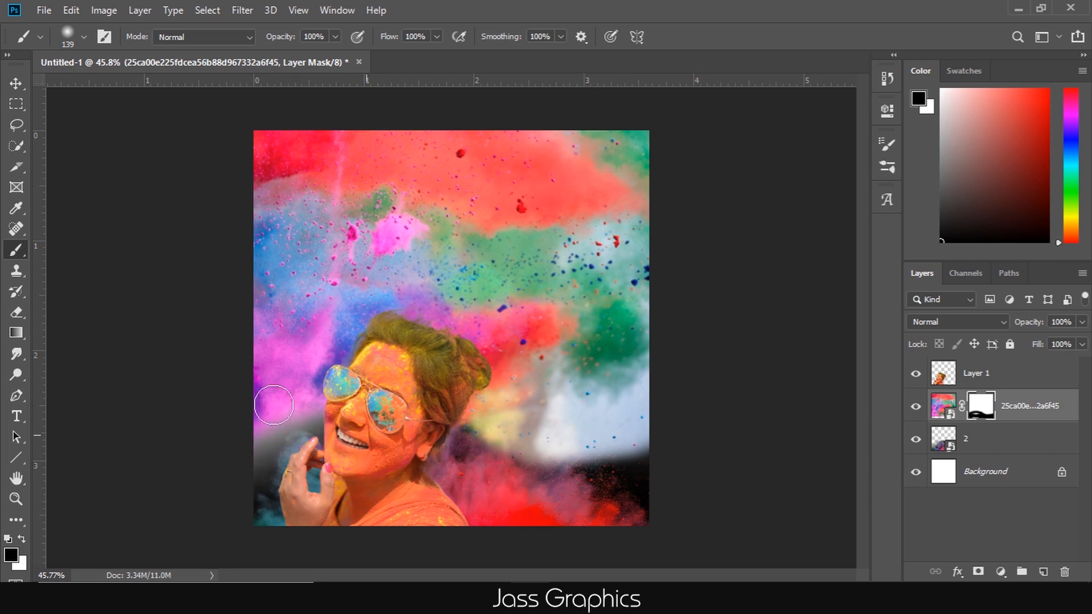
left_click(15, 83)
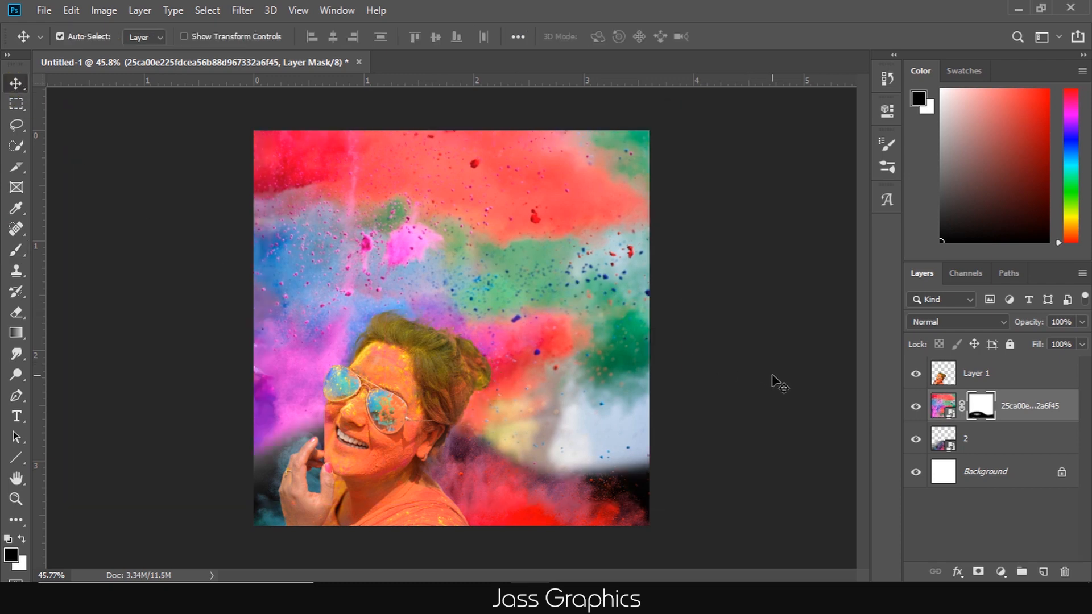
mouse_move(638, 352)
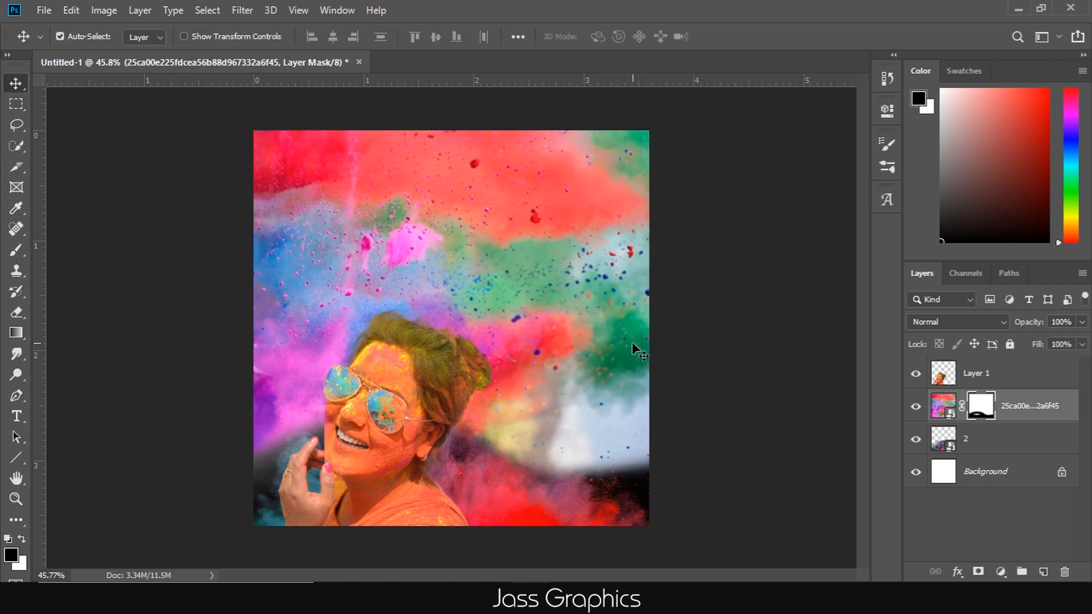
mouse_move(800, 458)
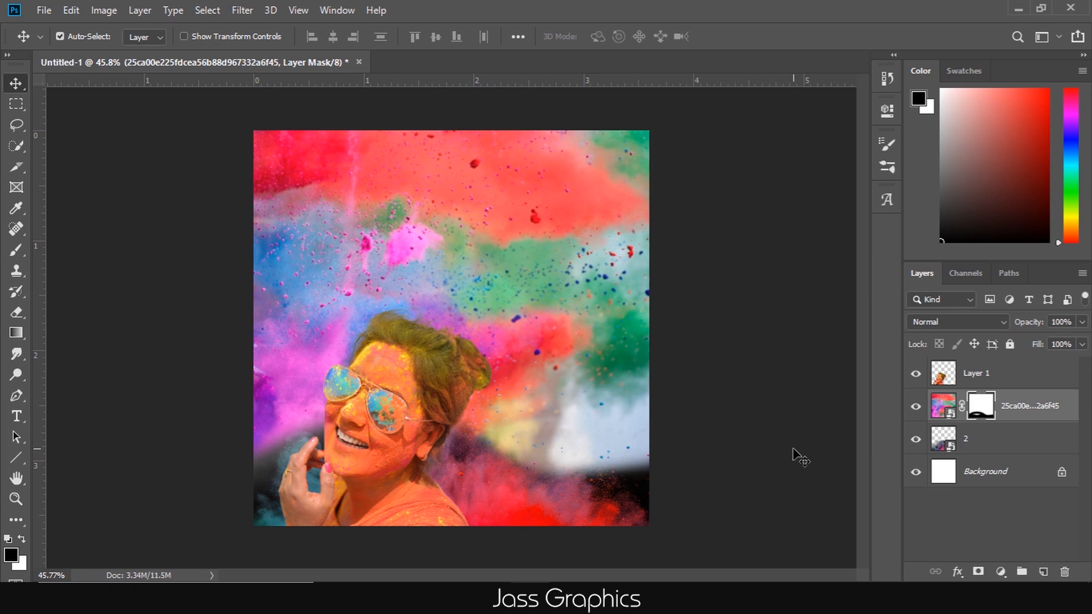
mouse_move(667, 417)
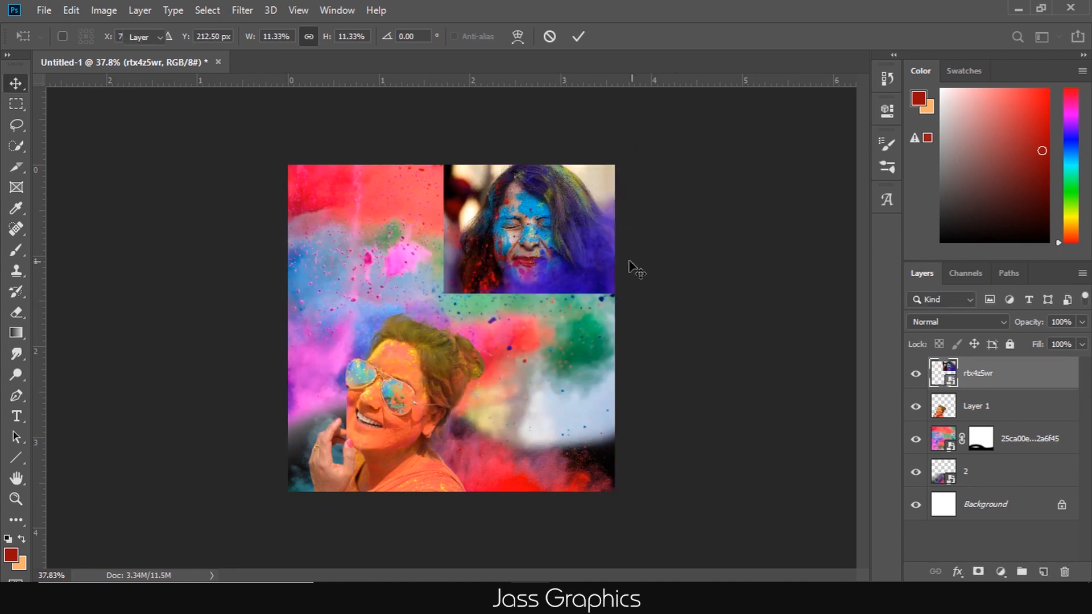
Place the blue-powdered portrait top-right with a mask and Hard Light blending
left_click(578, 37)
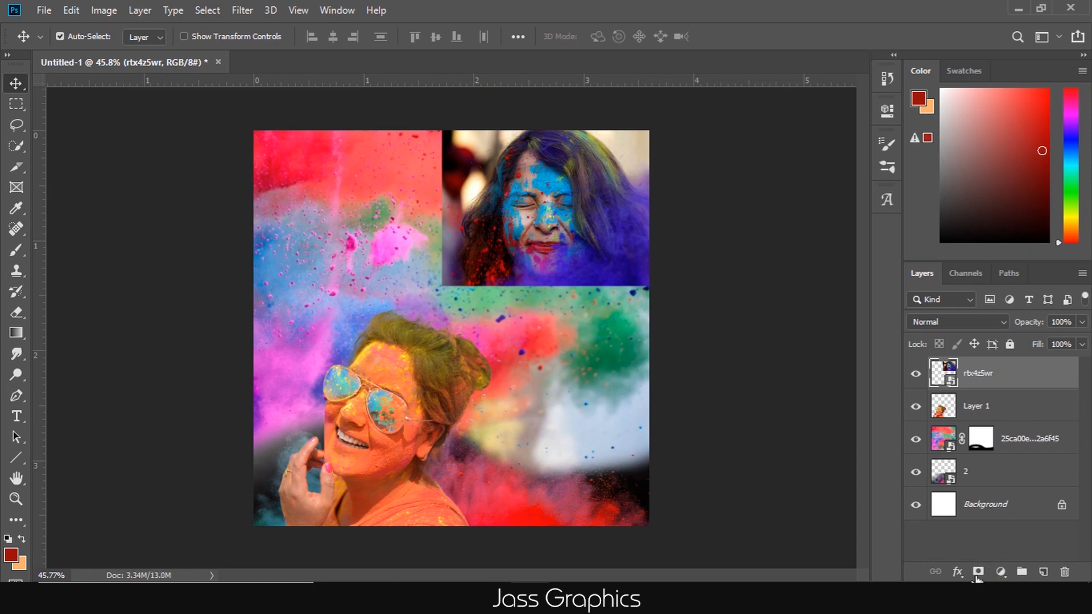
left_click(979, 572)
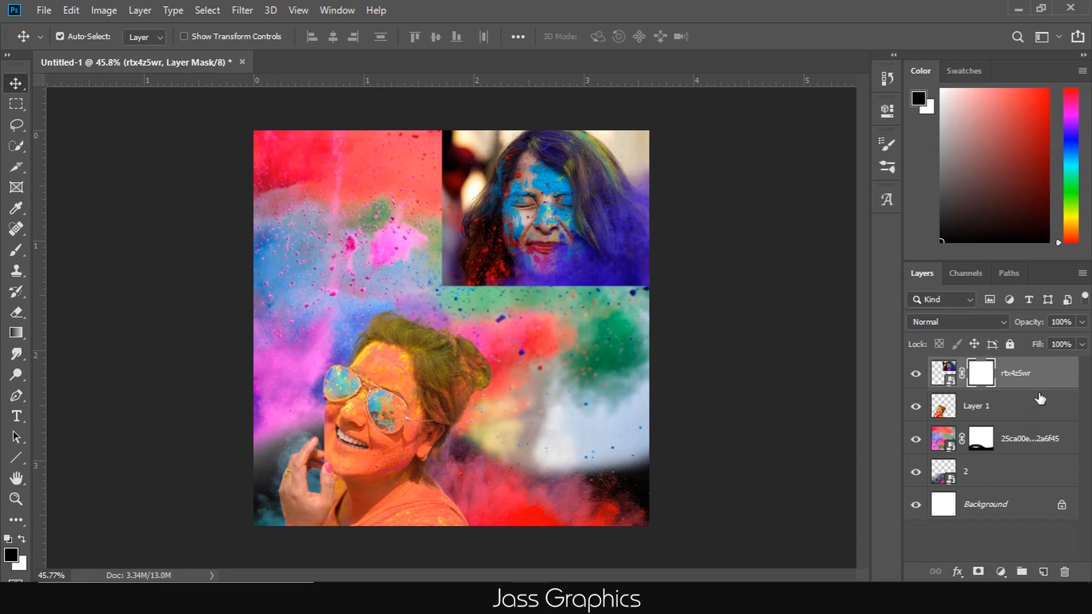
left_click(957, 322)
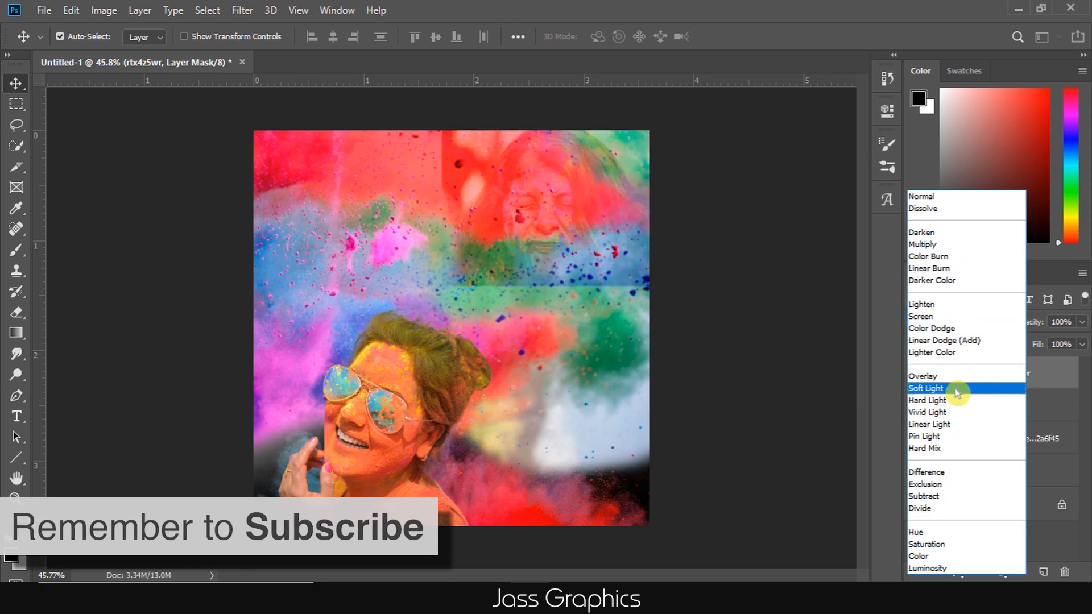
left_click(926, 400)
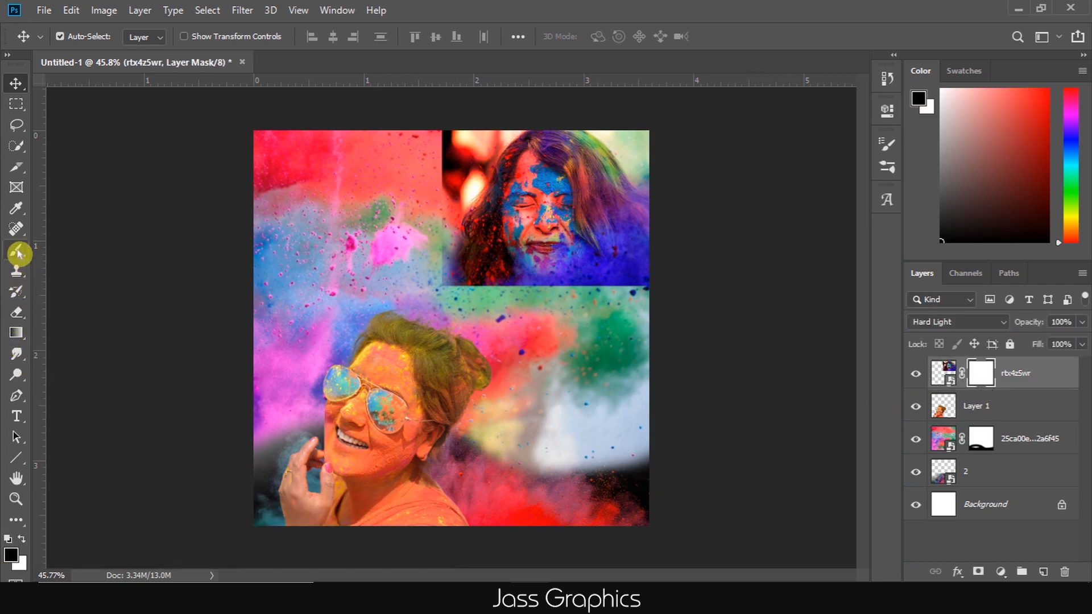
left_click(16, 249)
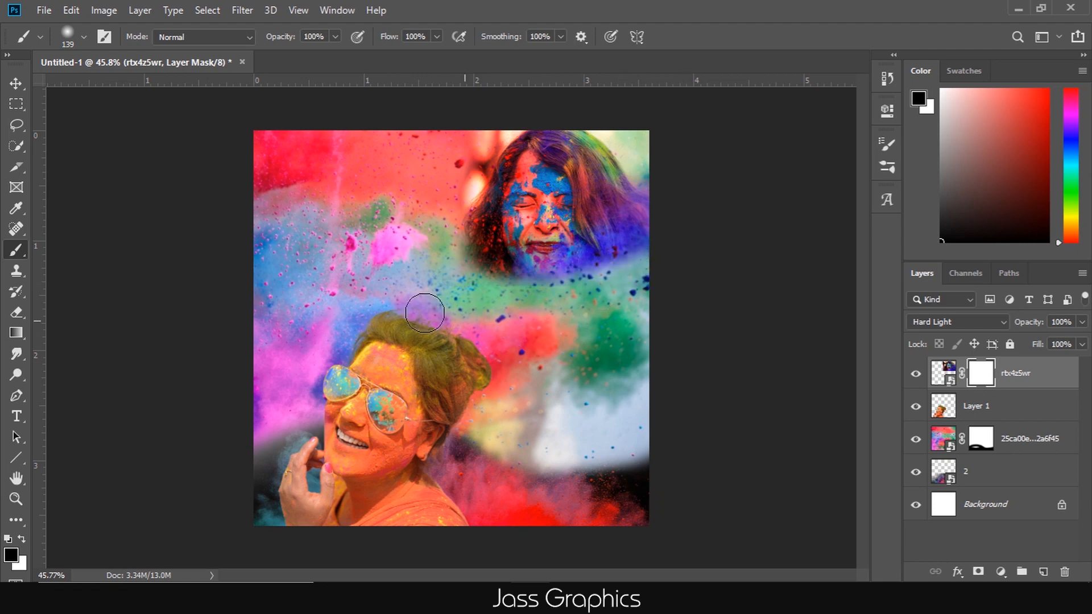
key("ctrl+z")
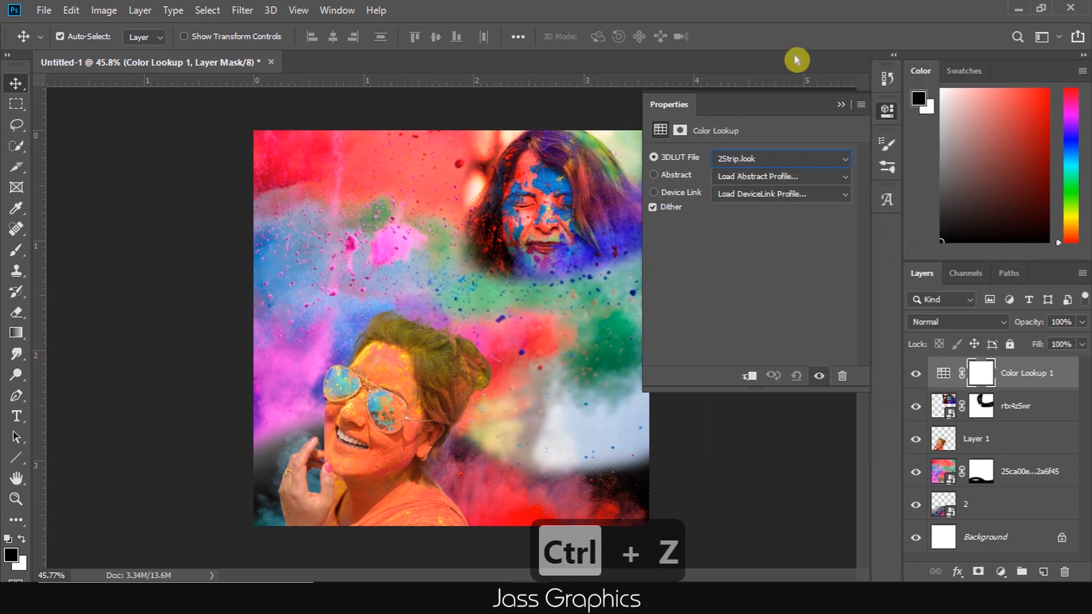
Choose a 3DLUT colour lookup preset to enrich the poster's colours
left_click(778, 158)
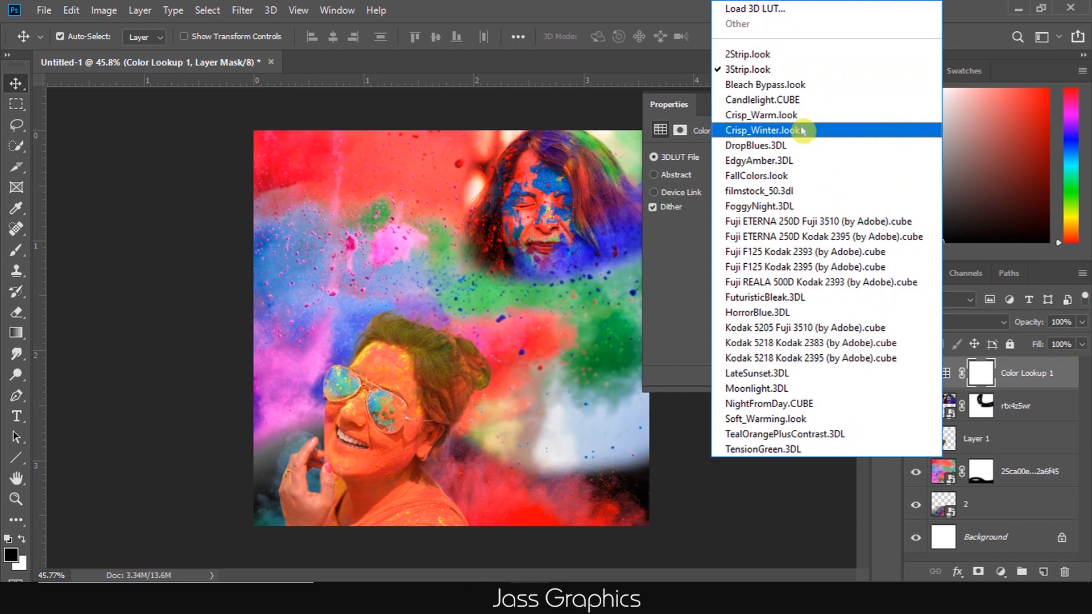
left_click(755, 175)
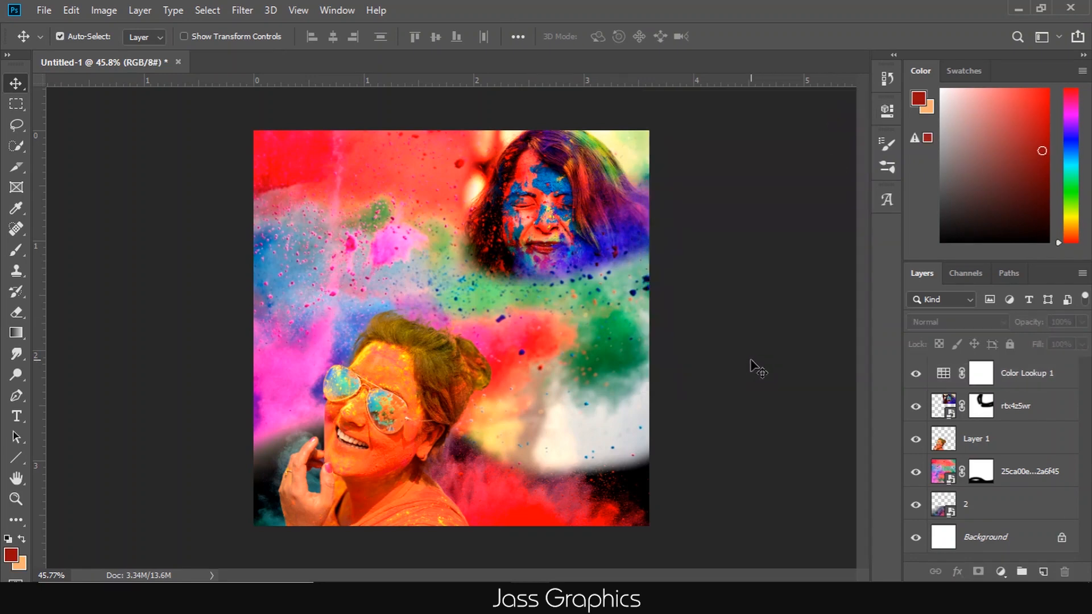
left_click(979, 471)
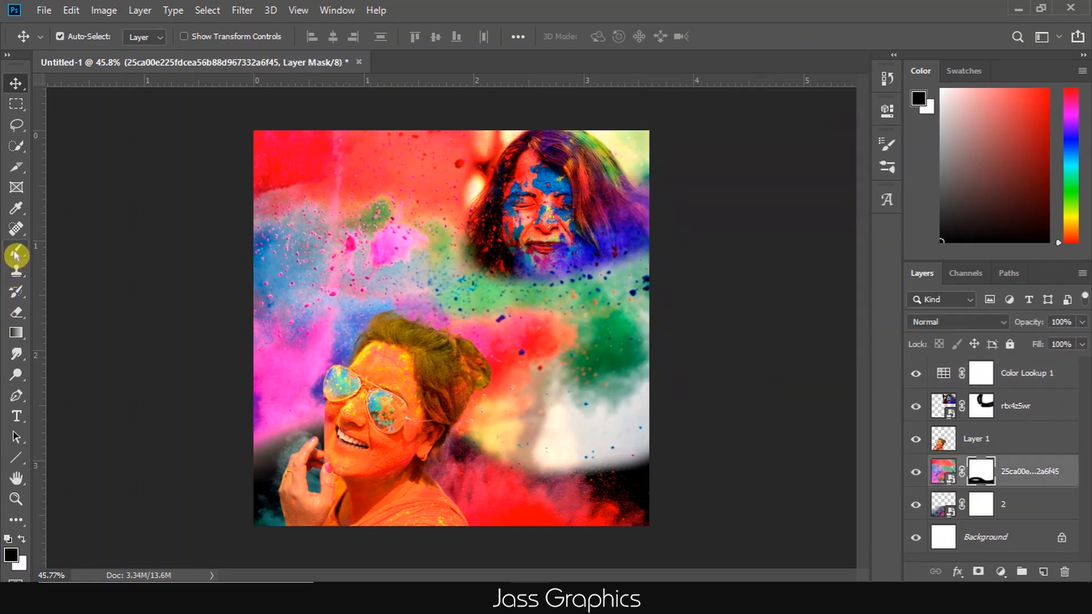
Paint black gently on the lower portrait's mask, undoing bad strokes, to fade it in
left_click(14, 249)
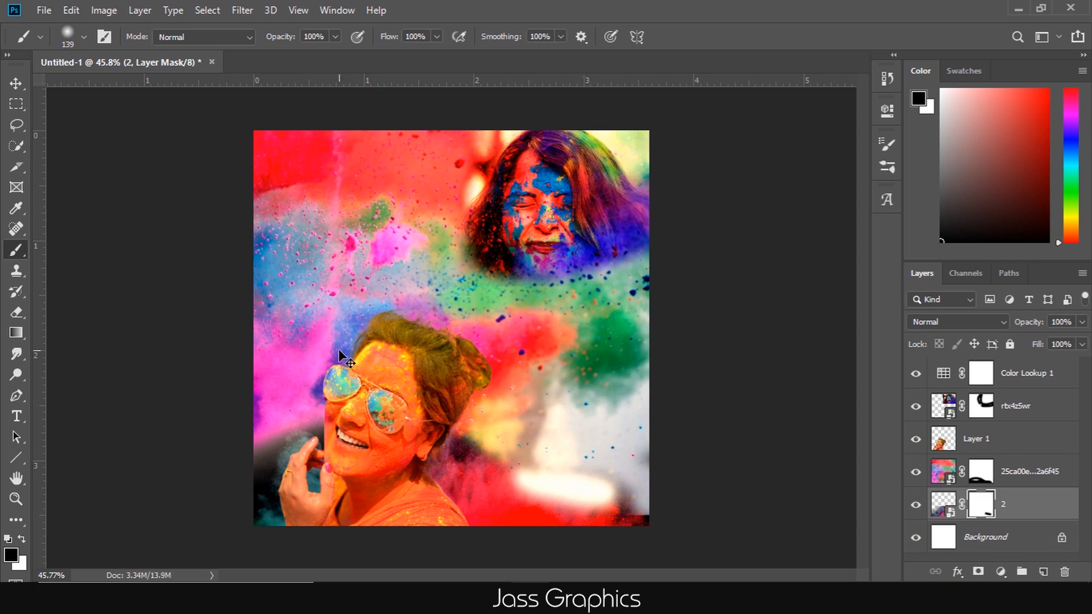
key("ctrl+z")
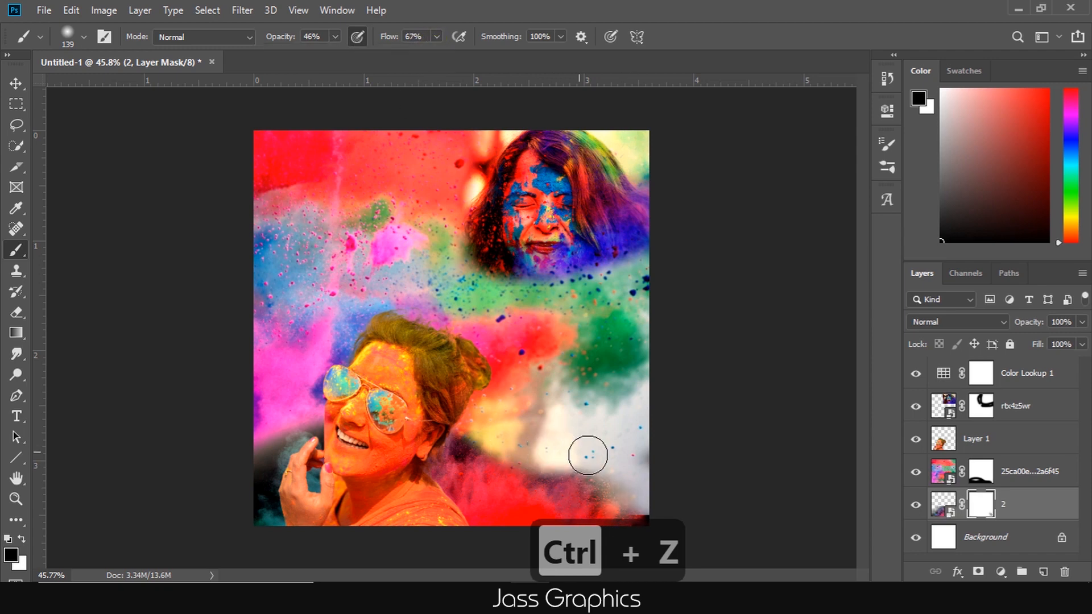
key("ctrl+z")
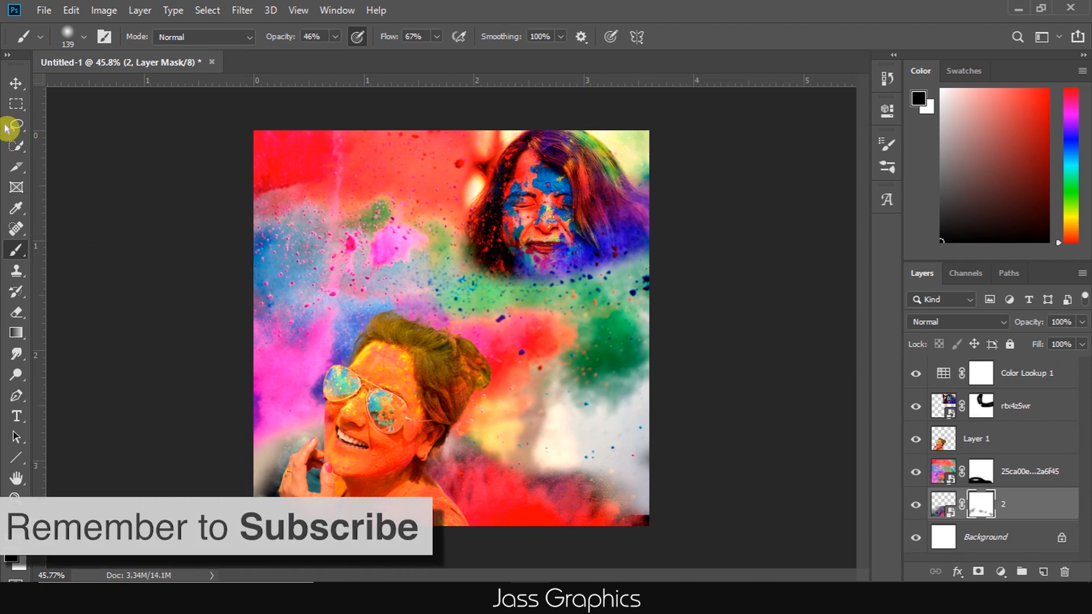
left_click(16, 416)
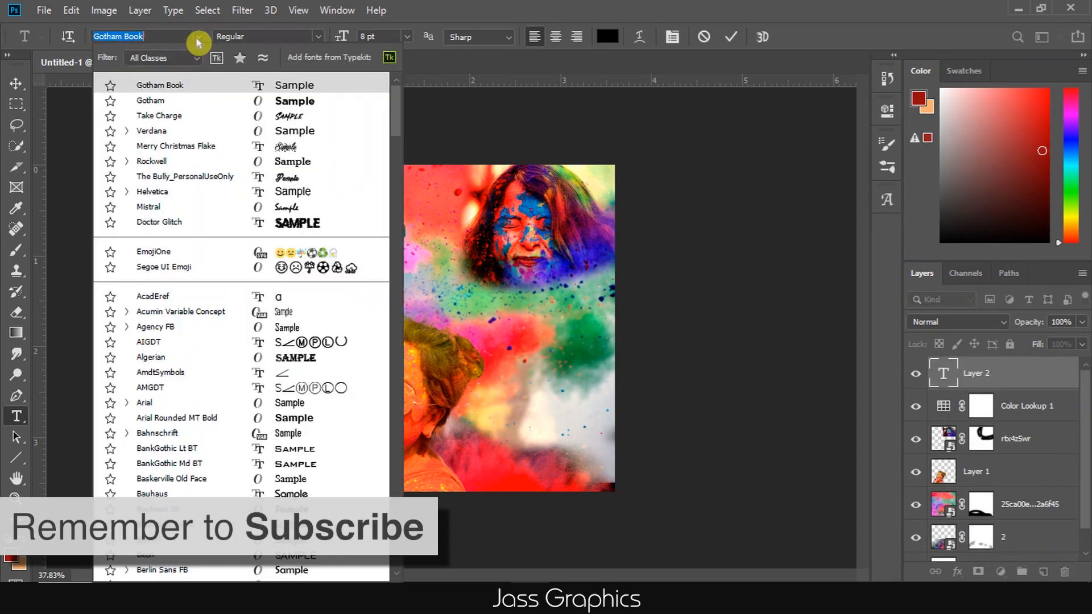
Type JOIN US FOR THE and HOLI near the top and choose the HOLI font
left_click(160, 84)
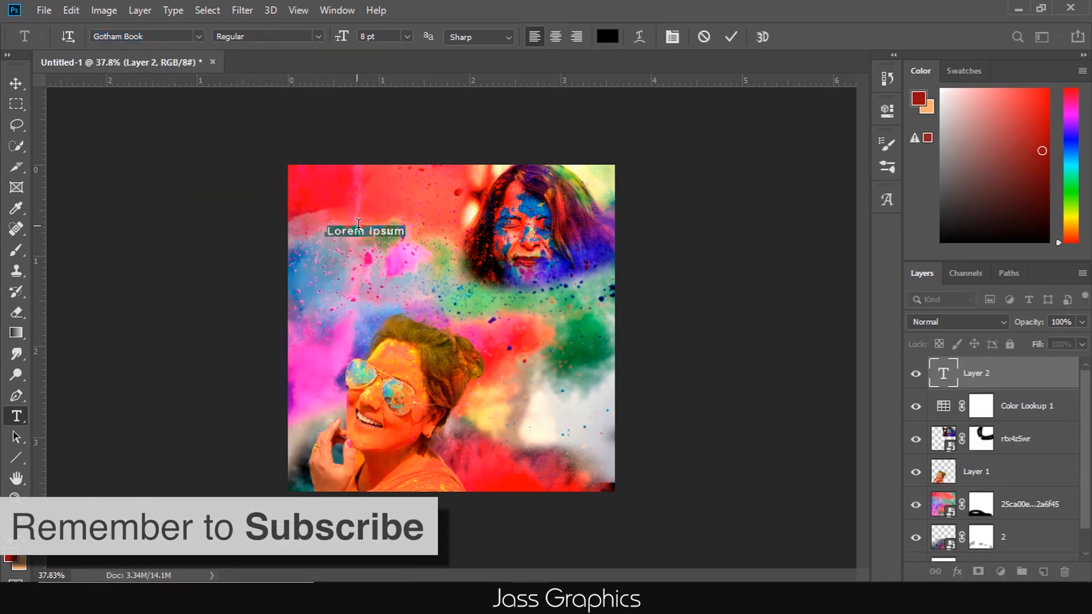
type("JOIN US FOR THE")
type("HOLI")
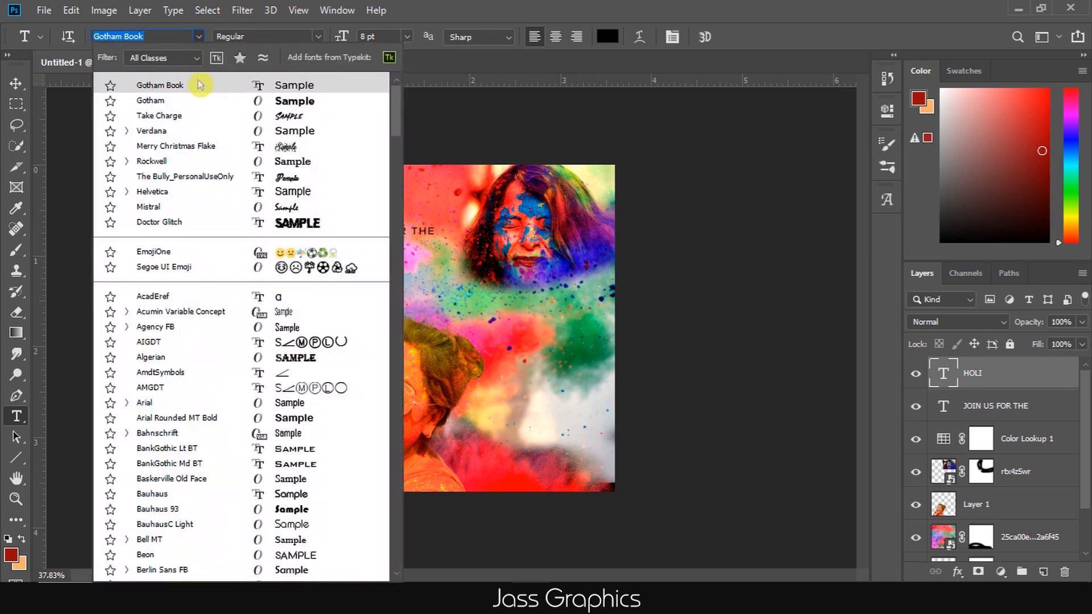
left_click(158, 116)
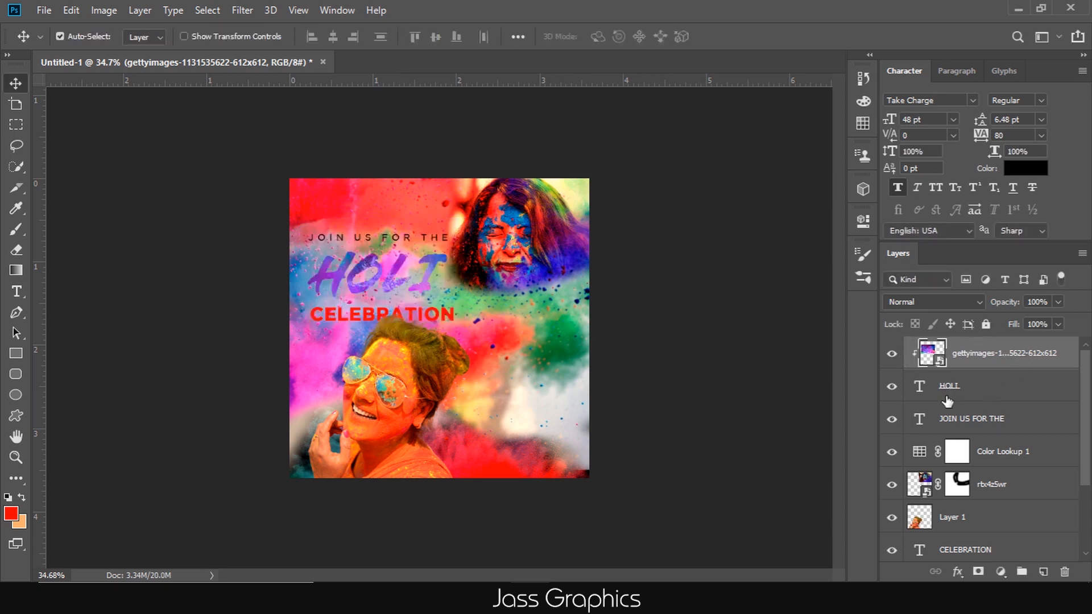
mouse_move(1017, 570)
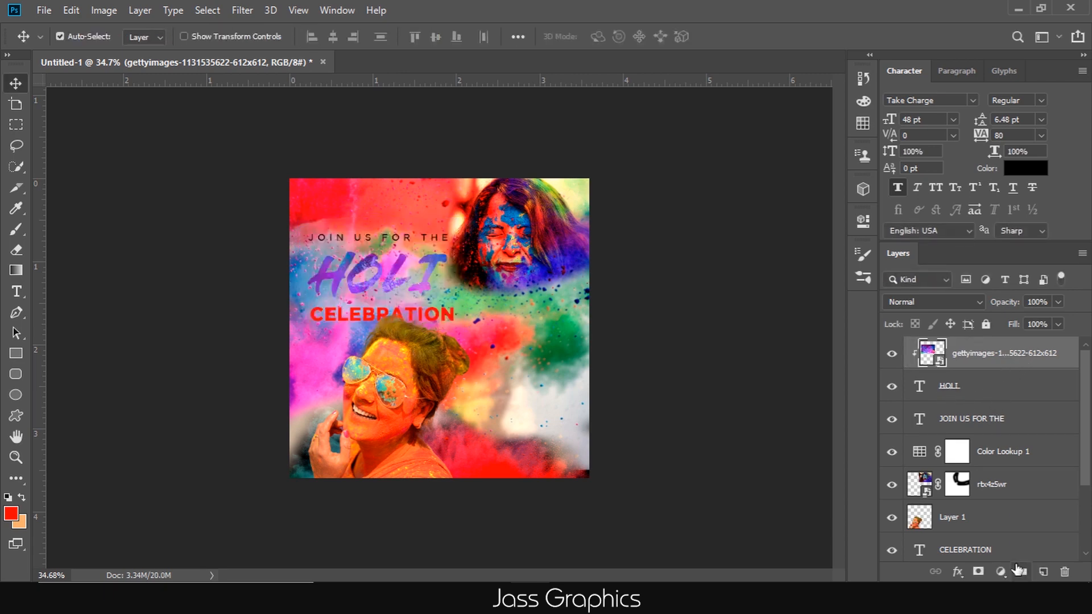
mouse_move(1041, 573)
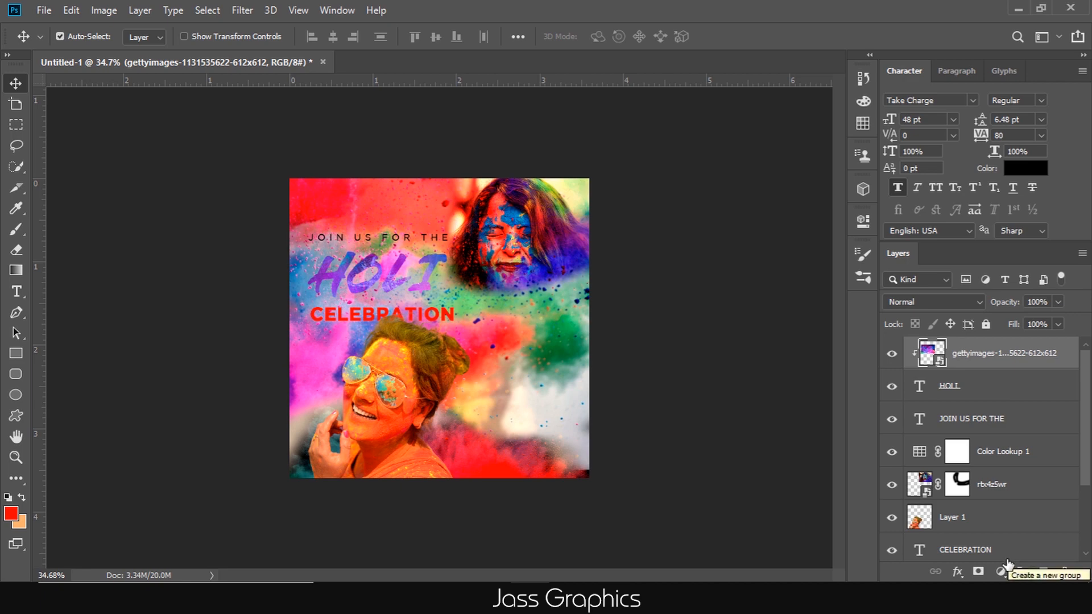
mouse_move(1026, 369)
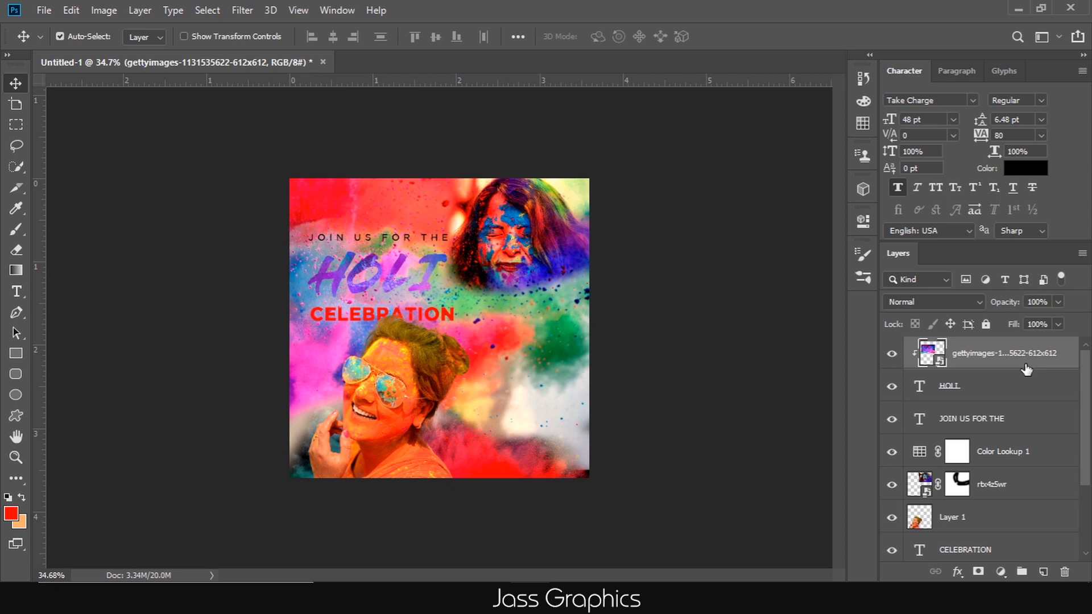
Add Levels and Curves adjustments clipped to the powder photo inside HOLI
left_click(1004, 572)
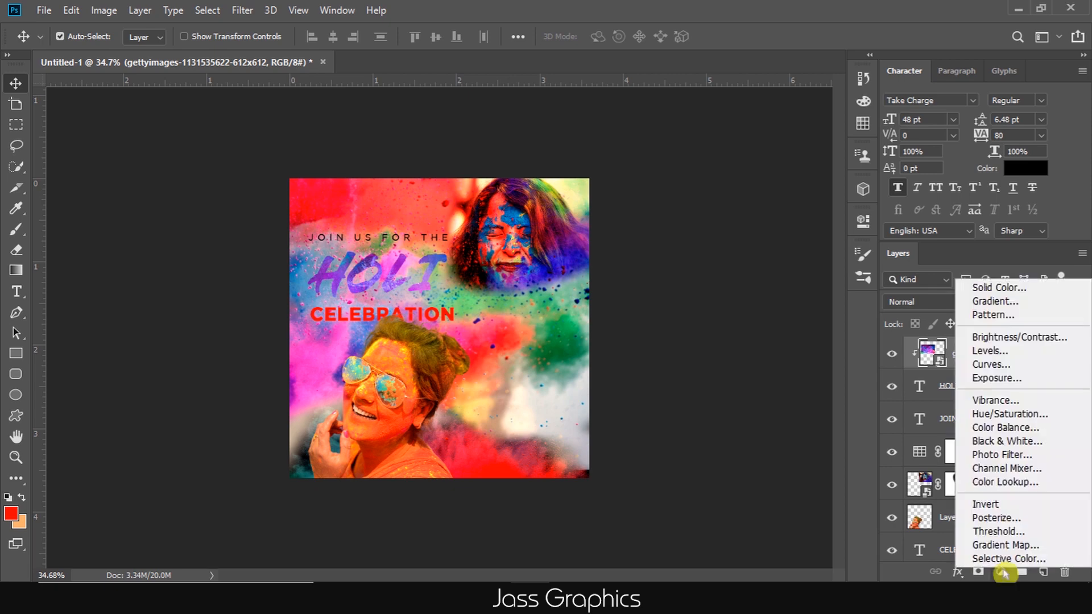
left_click(990, 350)
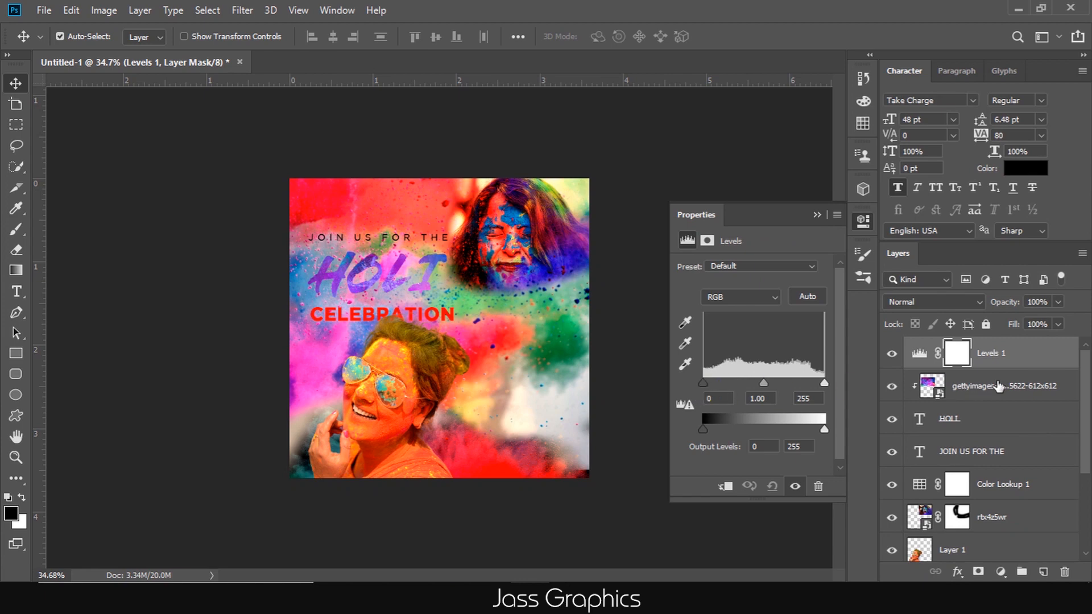
left_click(957, 353)
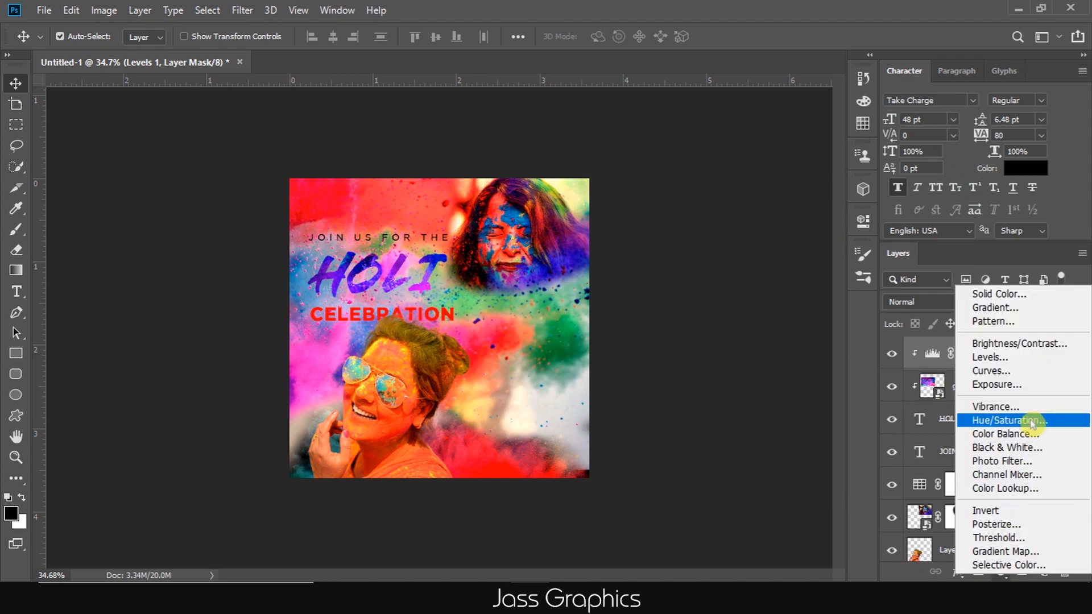
left_click(990, 370)
type("ON")
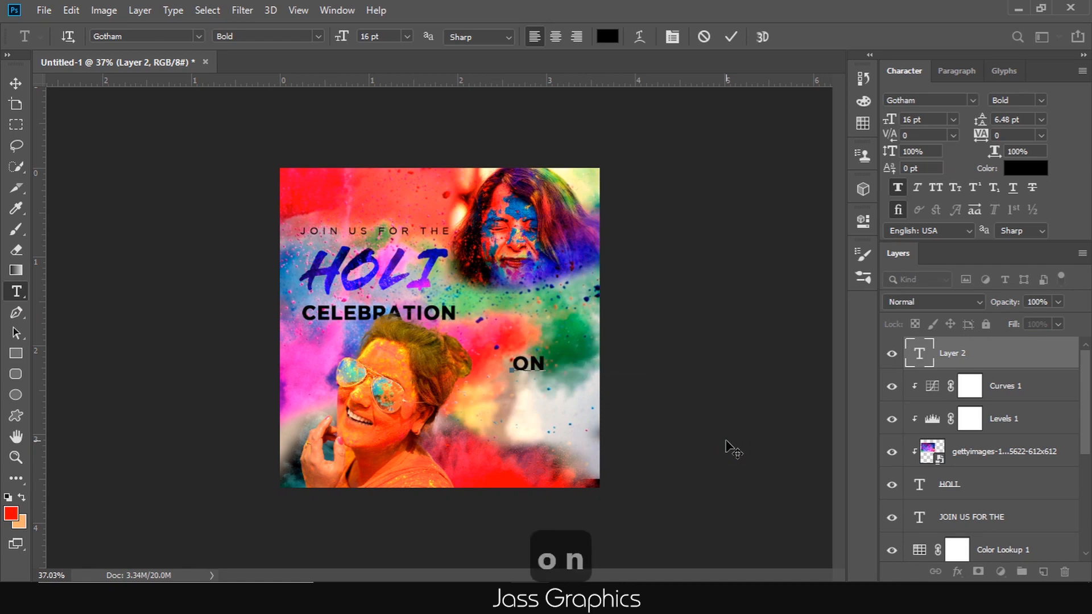
Type the detail lines 9TH MARCH and AT MIMIT PARK / MALOUT and select them together
type("9TH MARCH")
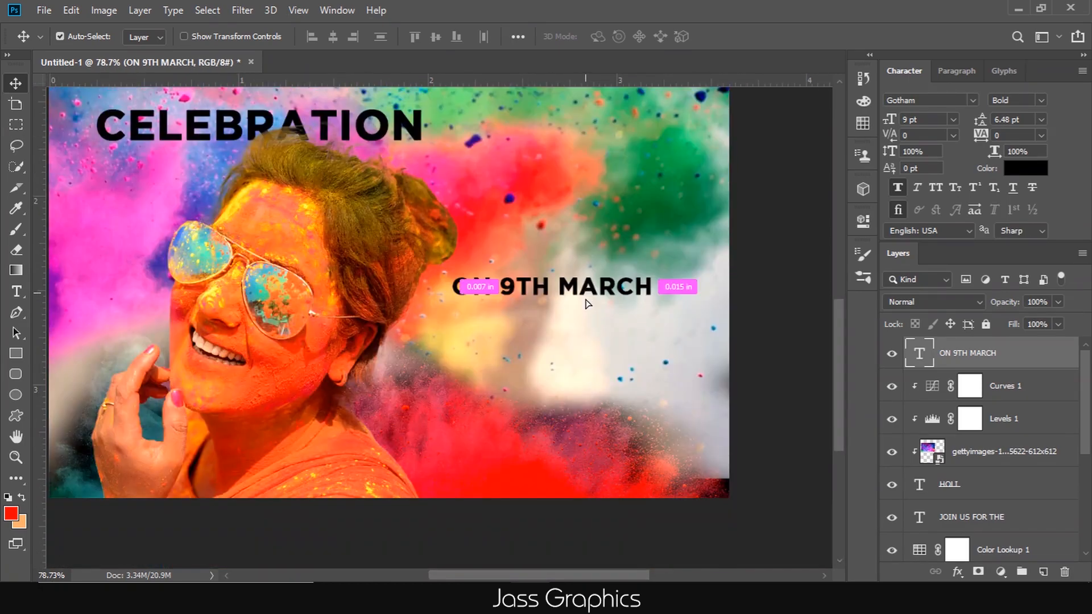
type("AT MIMIT PARK")
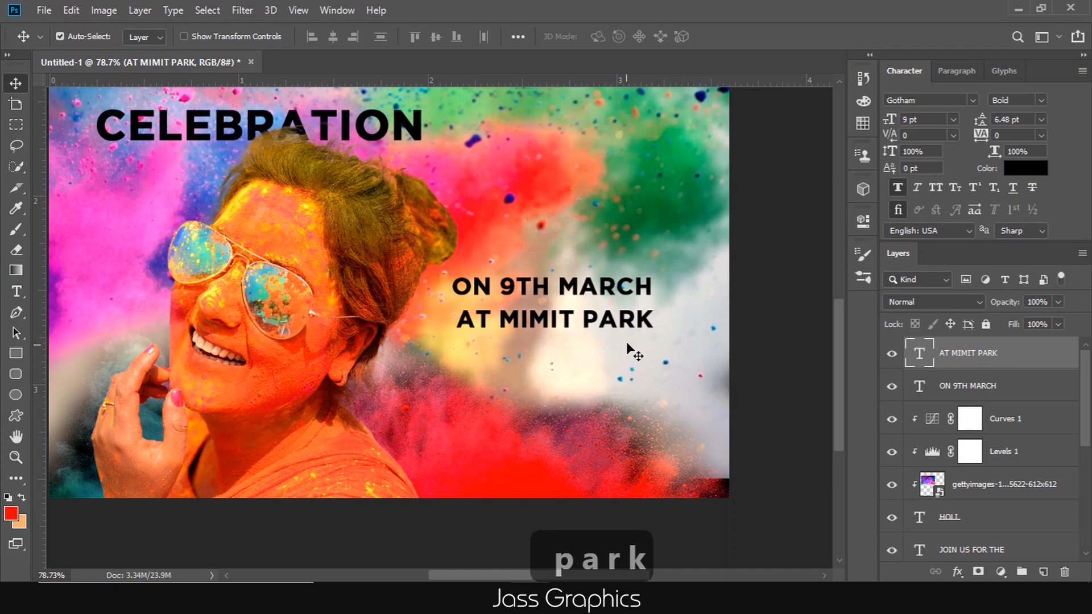
key("Ctrl+J")
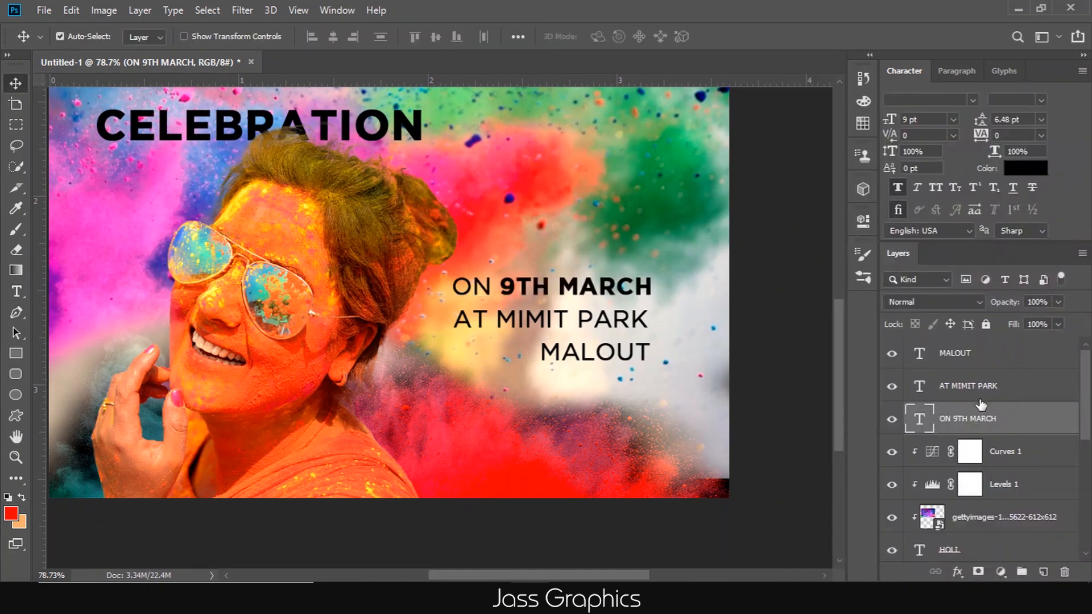
left_click(14, 313)
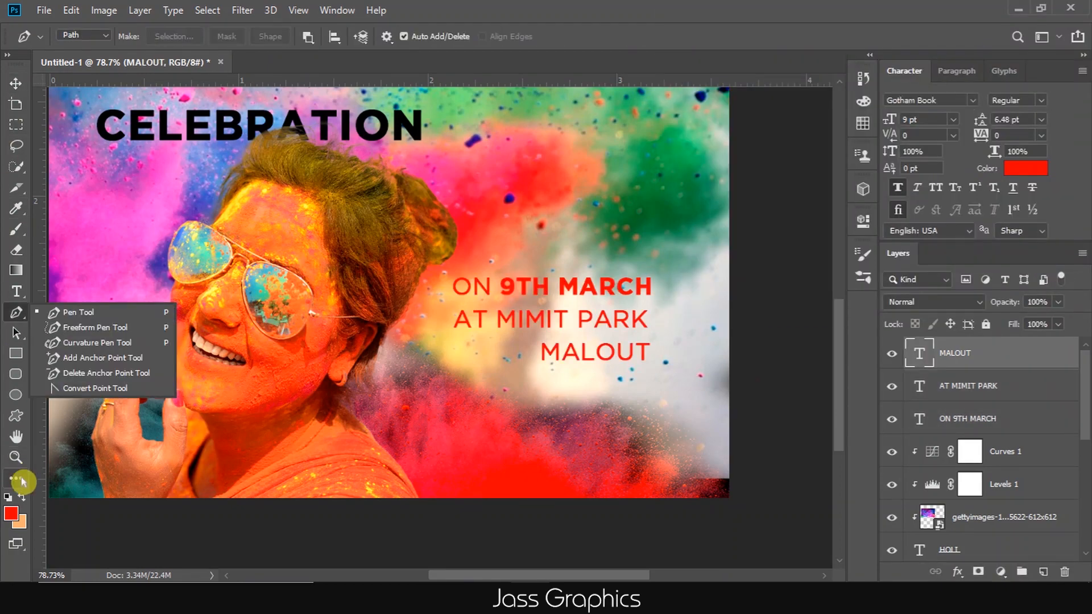
Draw a thin red vertical divider line beside the event details
left_click(79, 311)
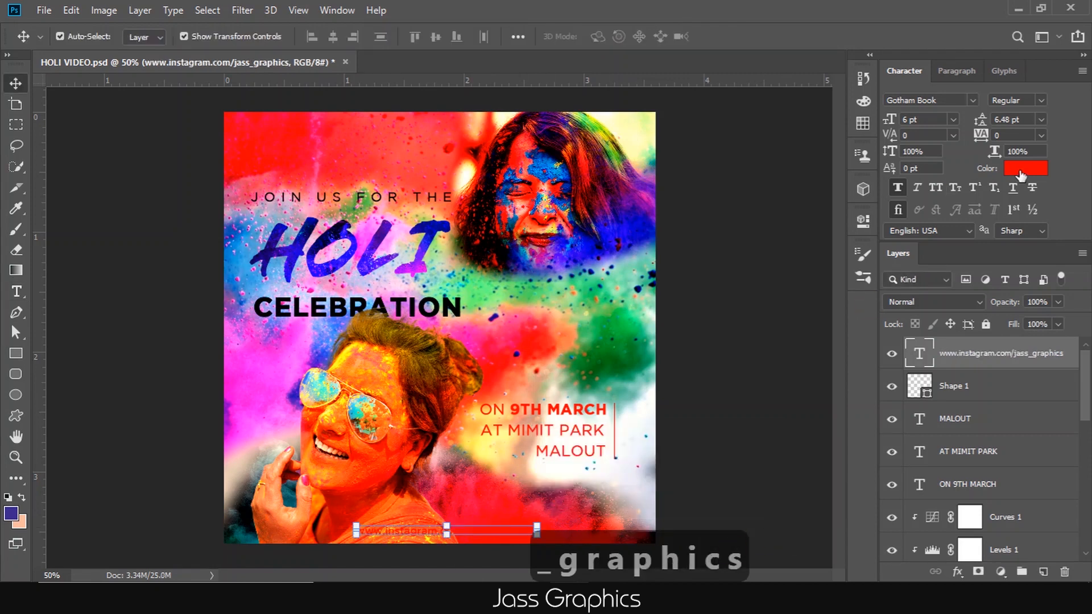
Set the website line's text colour to white (#ffffff)
left_click(1025, 168)
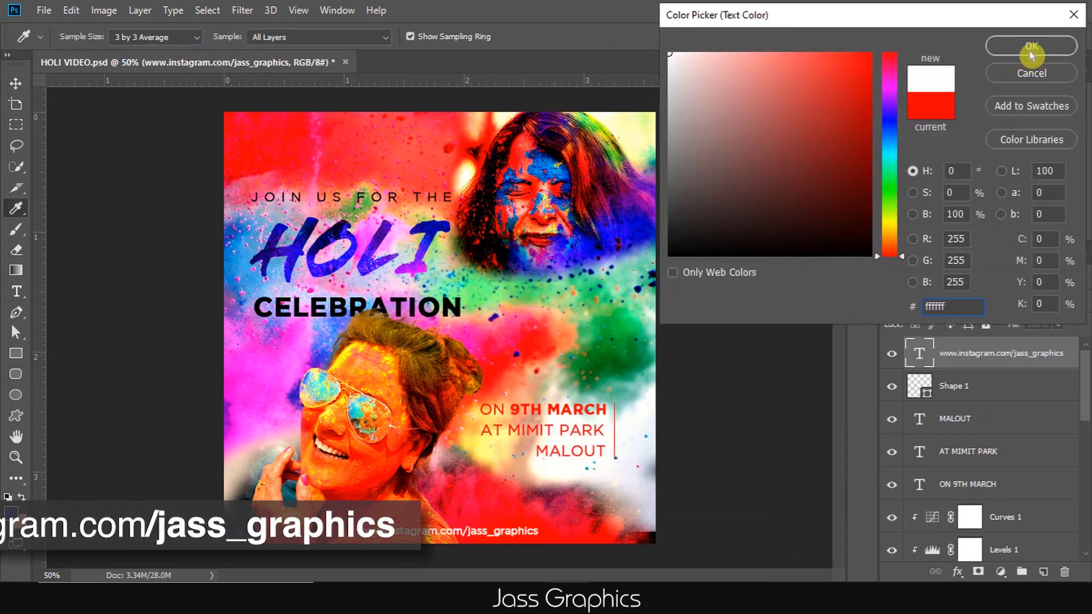
left_click(1032, 46)
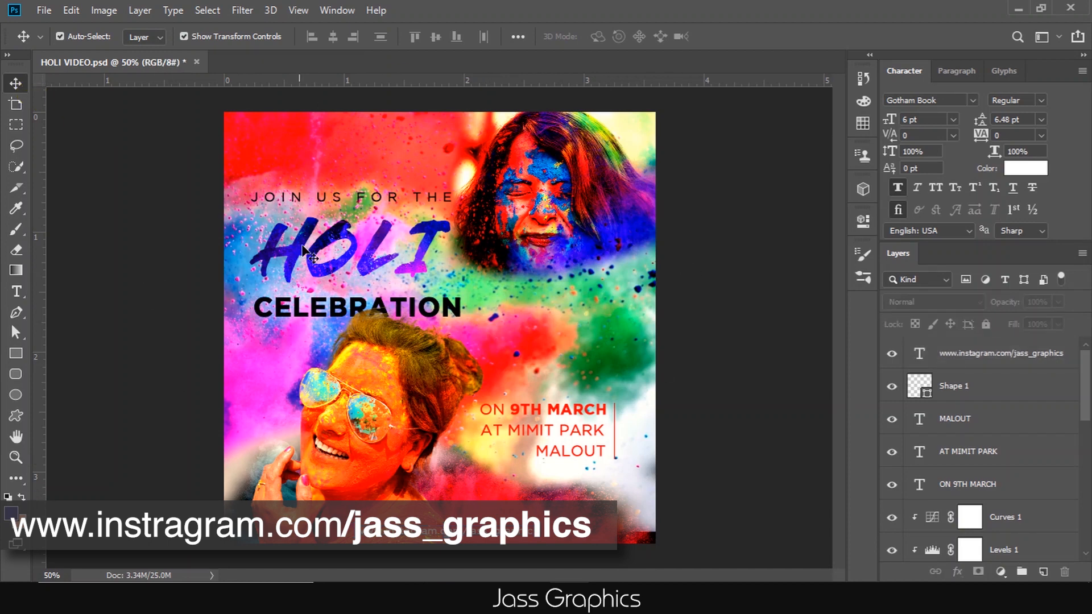
mouse_move(709, 464)
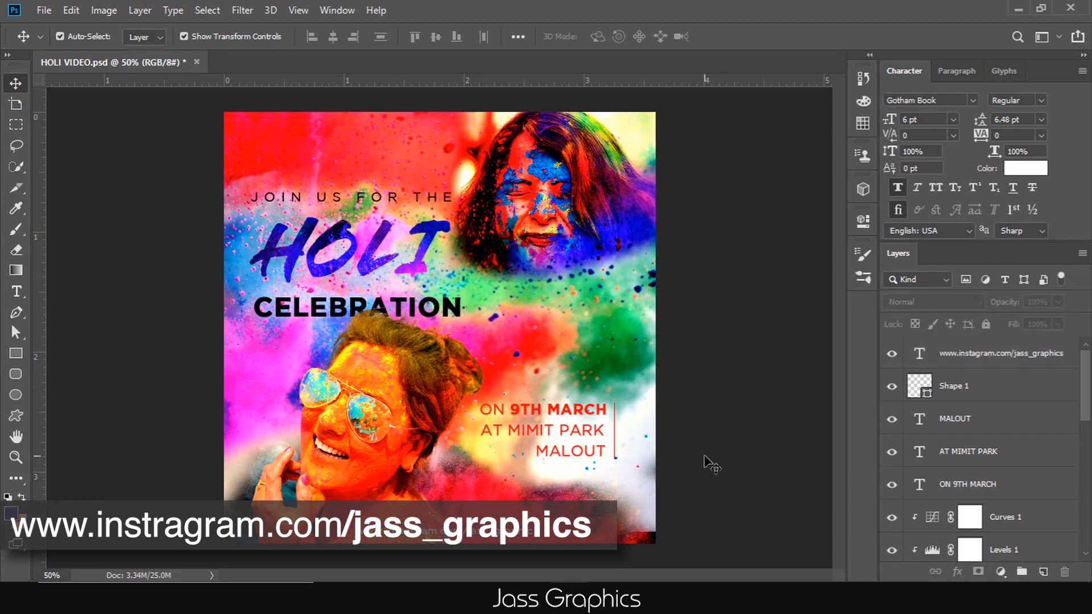